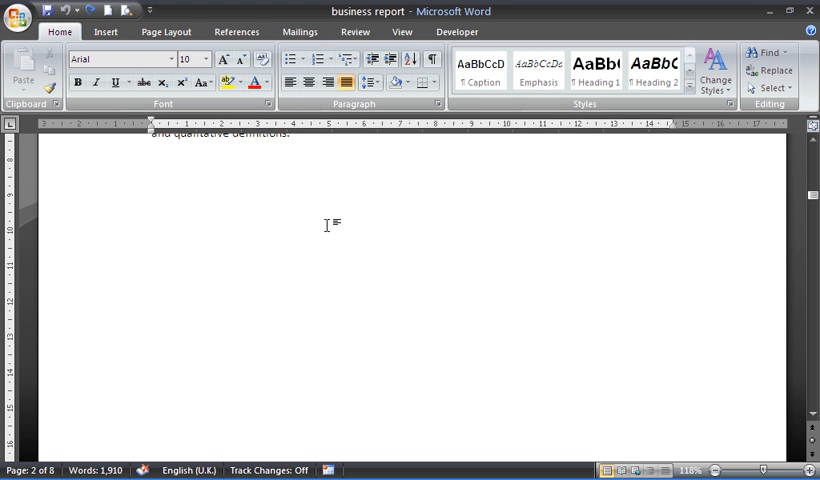
Show the Insert tab's built-in Footer design gallery for the business report.
left_click(152, 150)
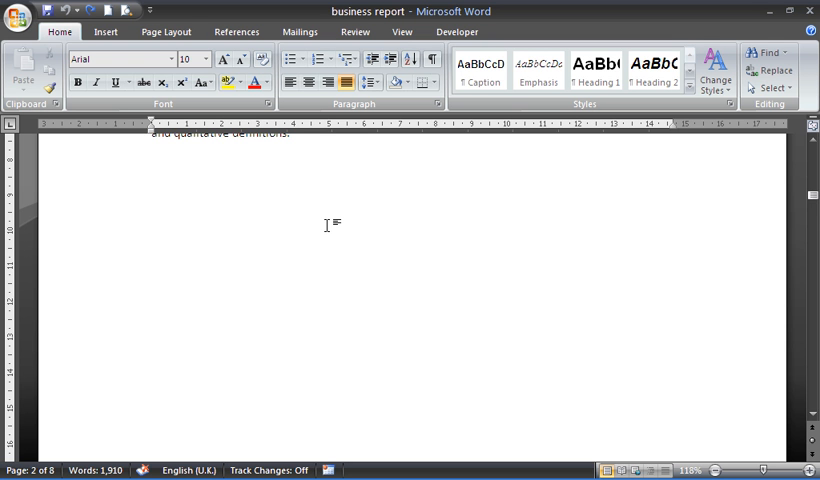
left_click(152, 145)
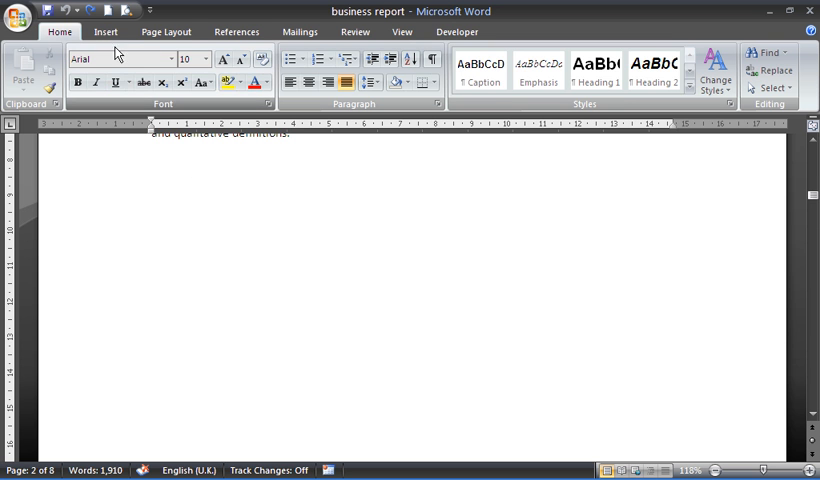
left_click(105, 31)
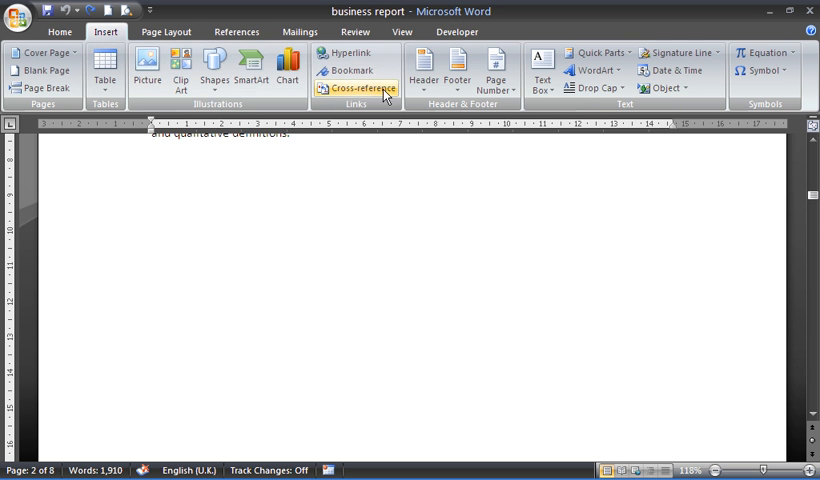
left_click(457, 70)
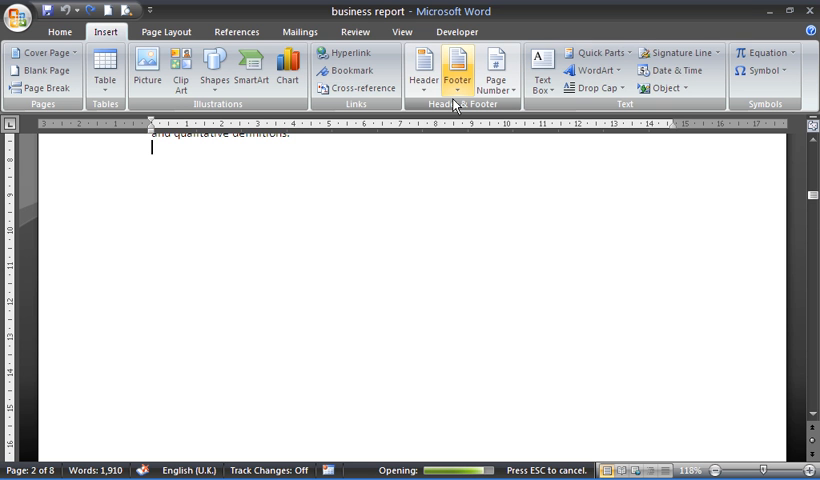
left_click(456, 68)
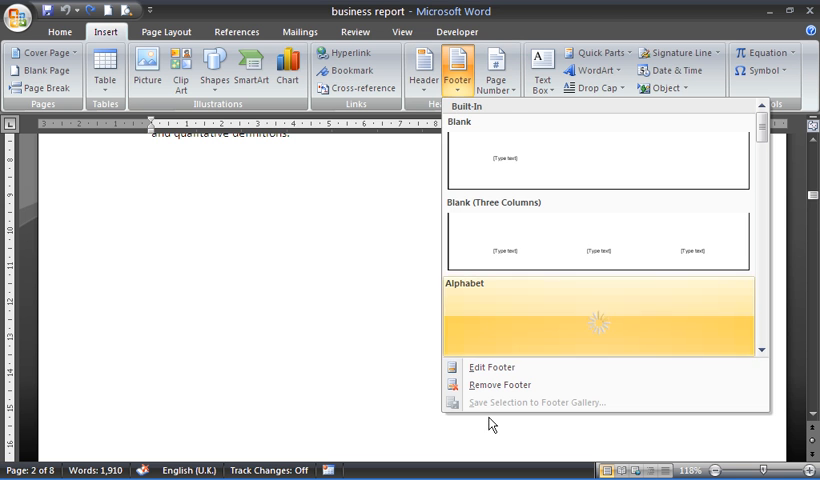
Choose Edit Footer to open the empty page footer for typing.
left_click(491, 367)
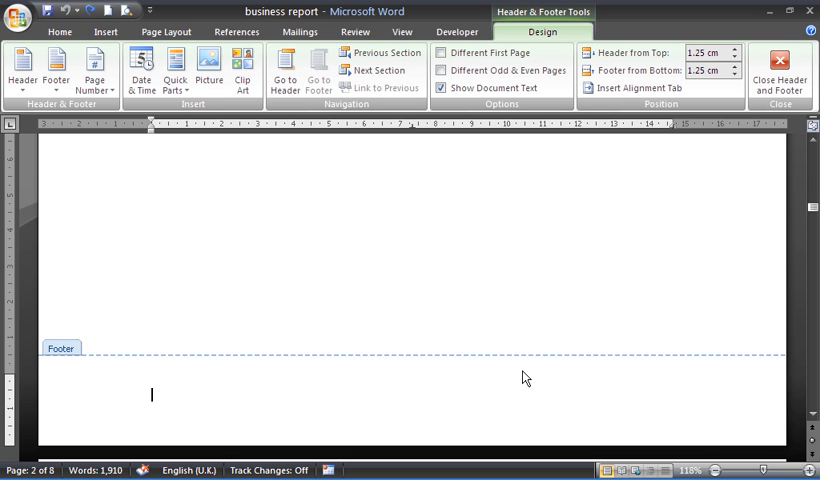
mouse_move(543, 31)
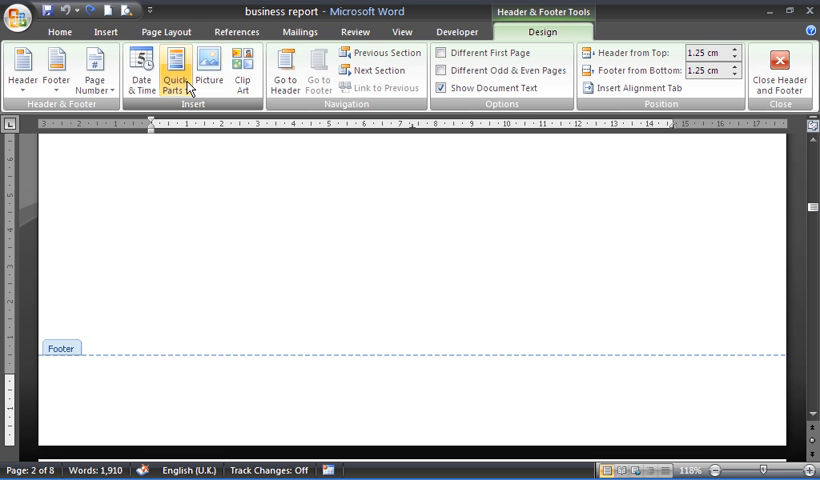
Open the Field dialog from Quick Parts on the footer Design tab.
left_click(175, 75)
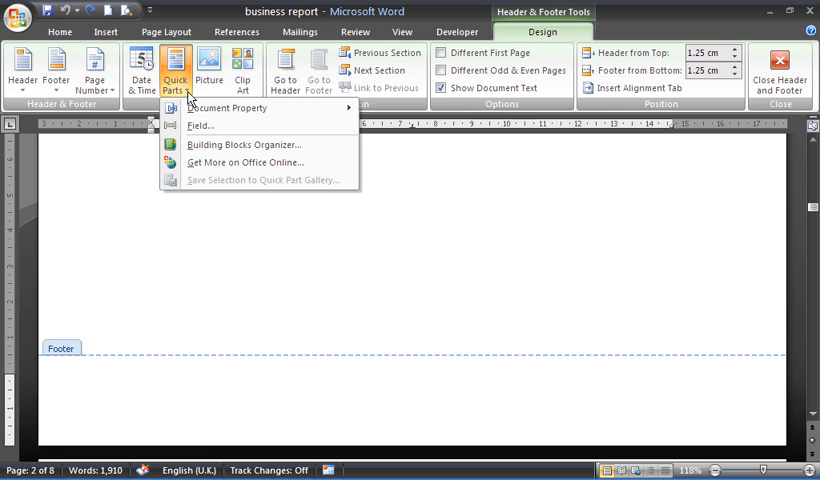
mouse_move(200, 126)
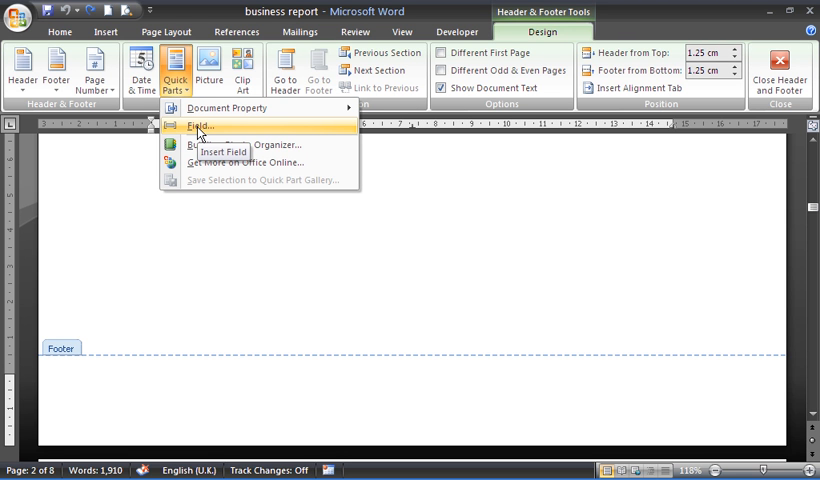
left_click(202, 127)
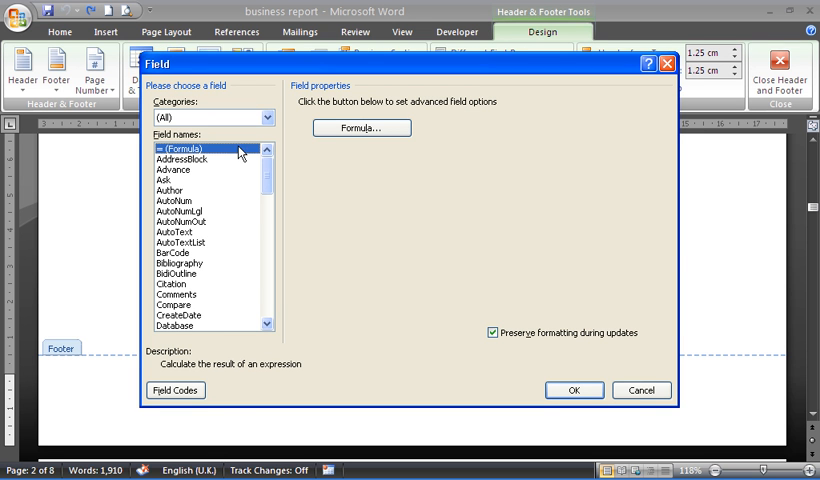
mouse_move(266, 192)
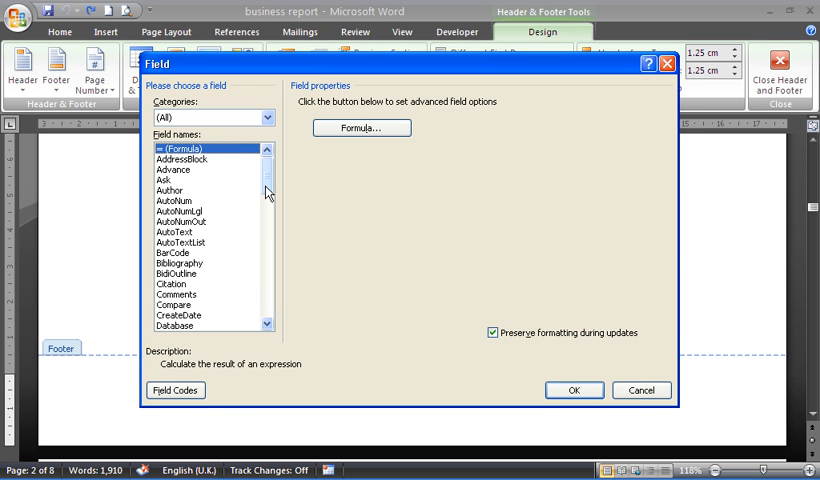
Insert a FileName field with 'Add path to filename' ticked into the footer.
scroll("down", 3)
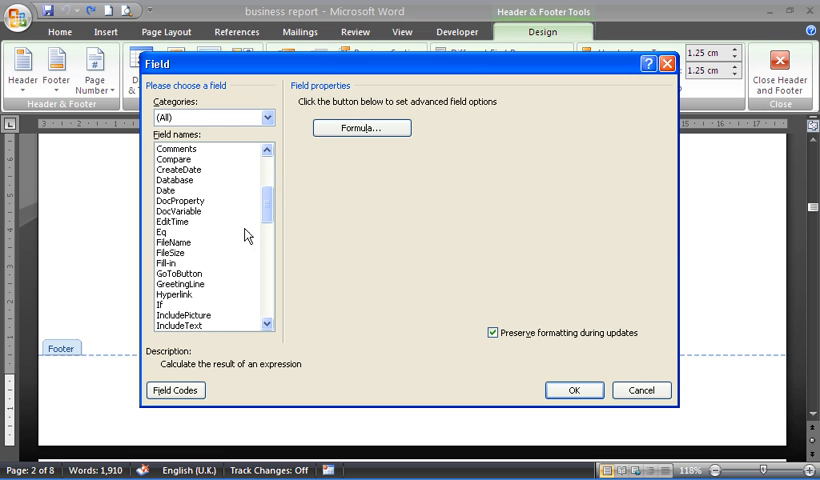
left_click(173, 241)
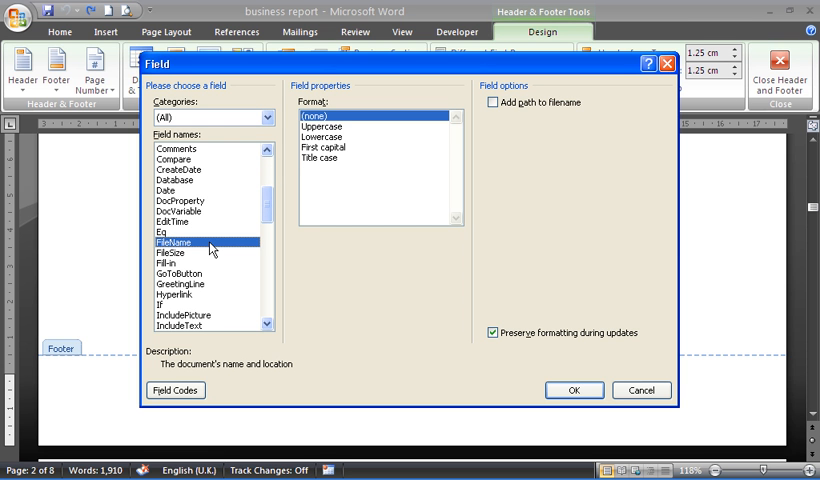
mouse_move(247, 222)
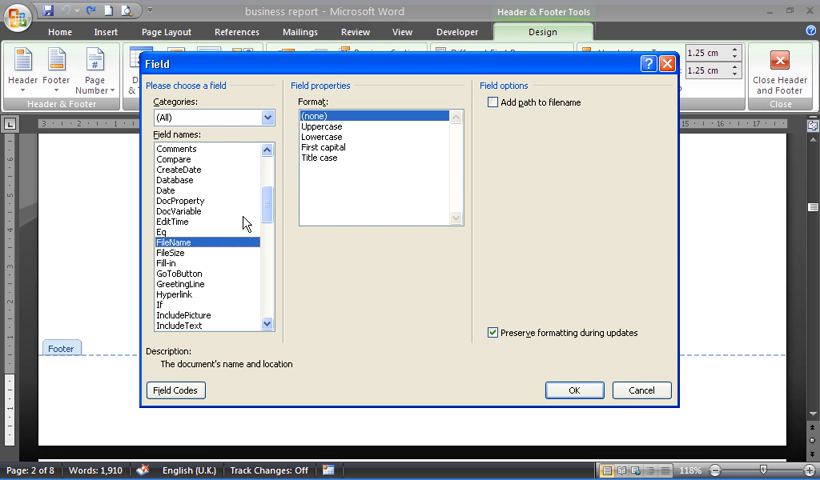
mouse_move(338, 150)
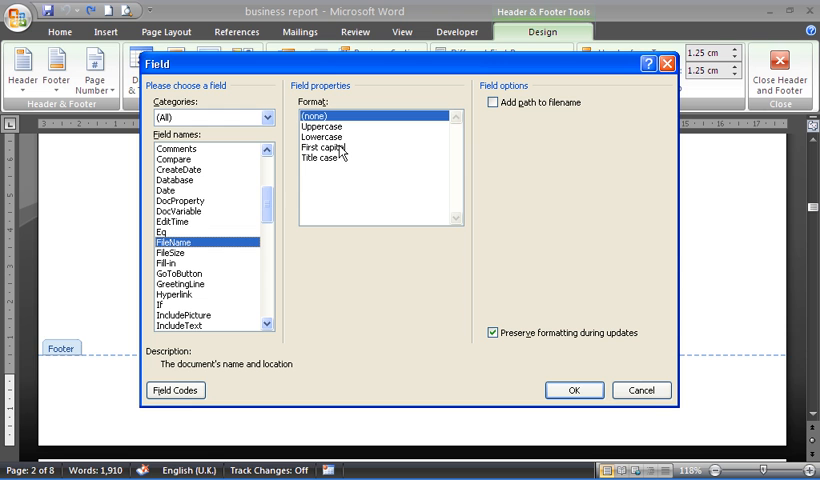
mouse_move(400, 120)
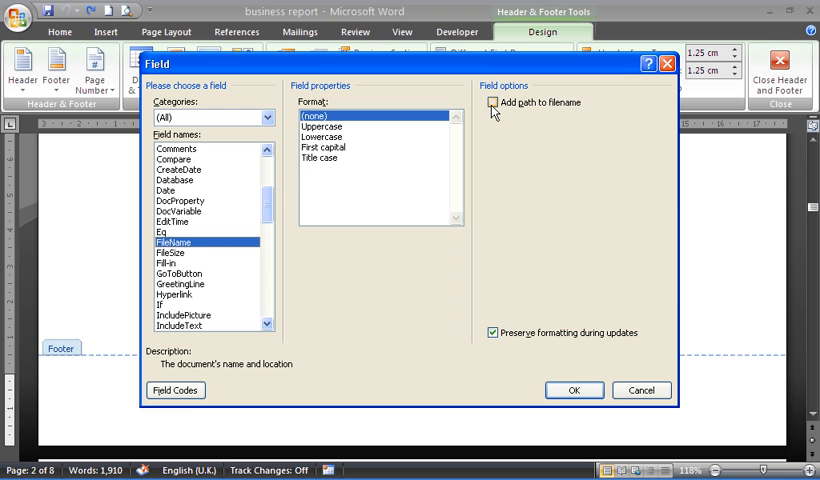
left_click(496, 102)
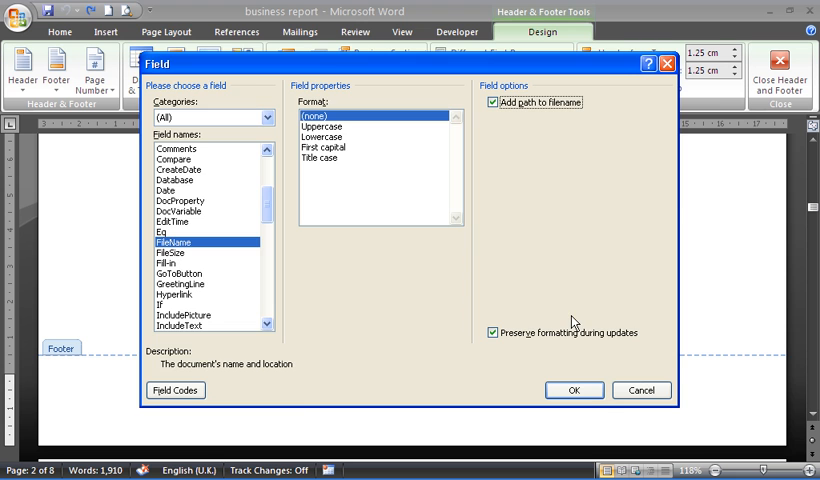
left_click(573, 390)
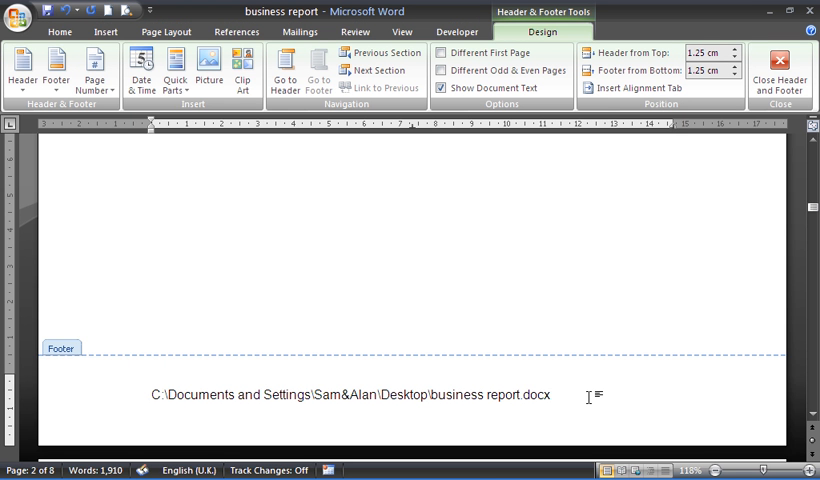